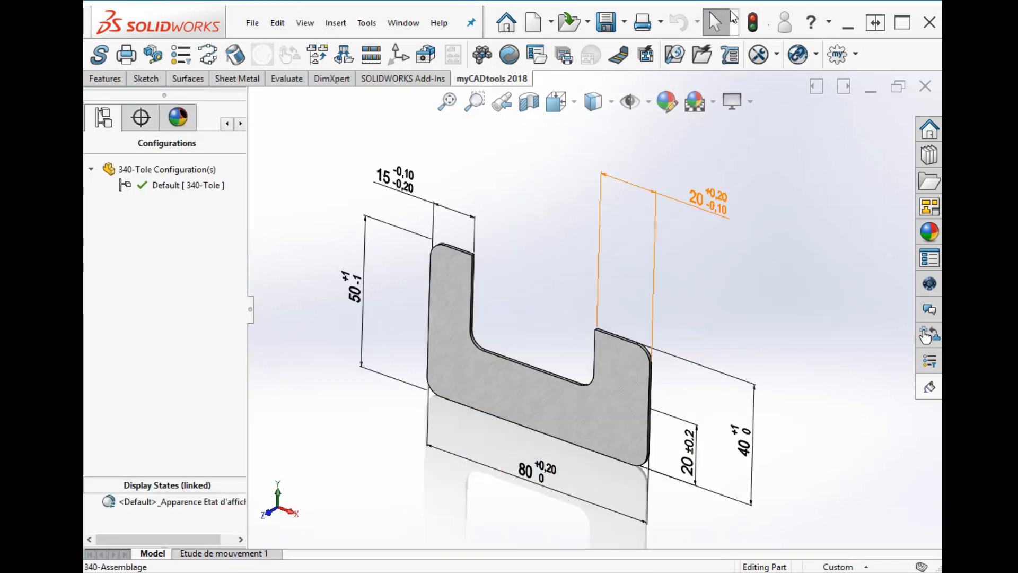
Step: Launch the myCADtools Tolerances tool on the dimensioned sheet-metal part
click(756, 54)
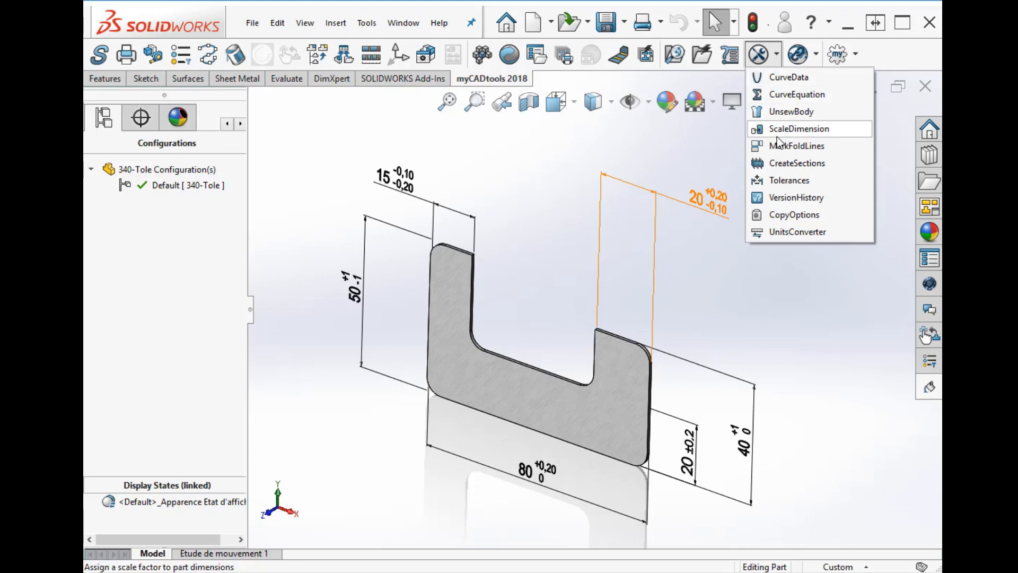
click(789, 180)
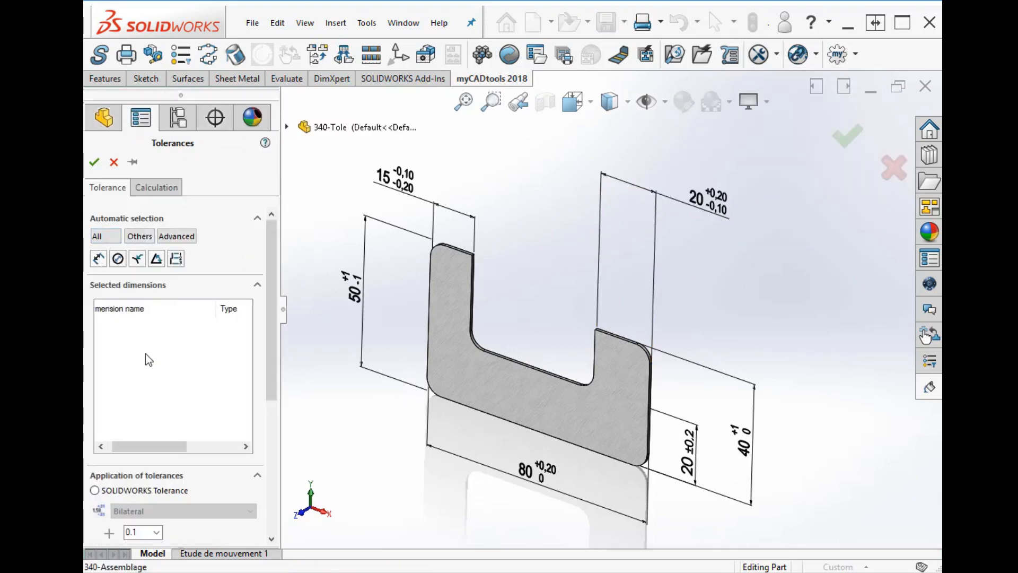
Step: Add the seven part dimensions with Bilateral type and tolerances from table D10/d9
click(105, 235)
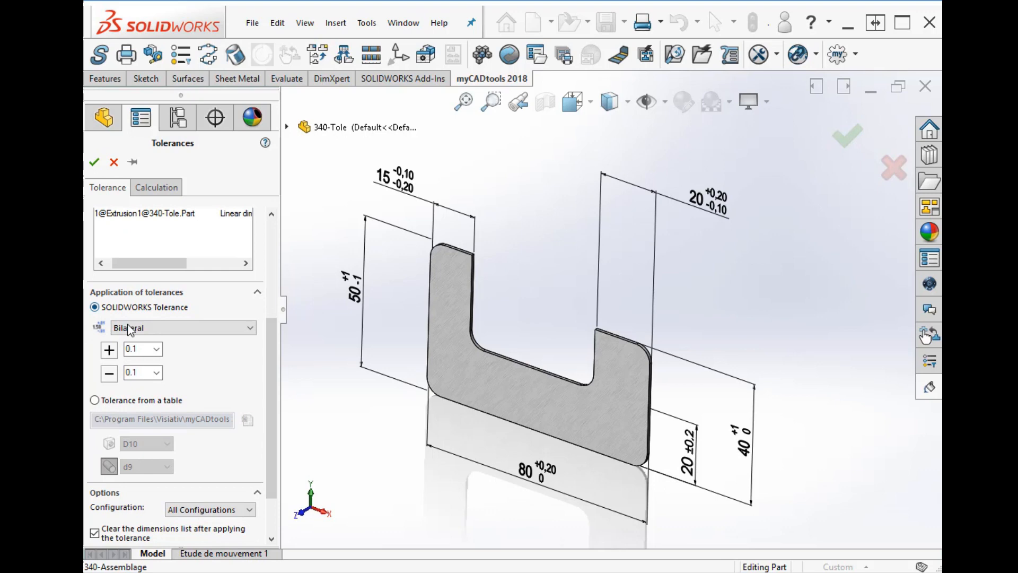
click(182, 327)
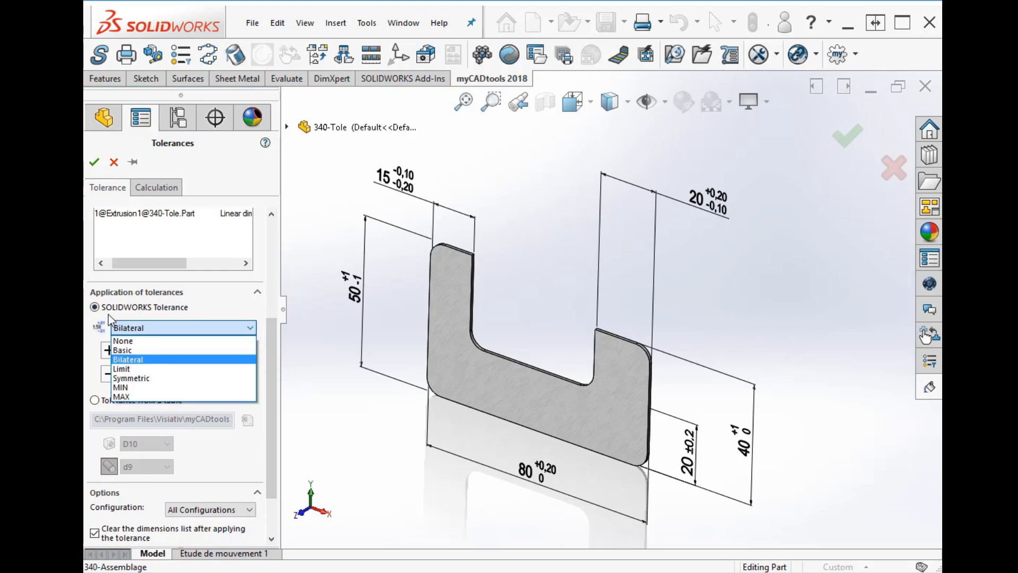
click(128, 359)
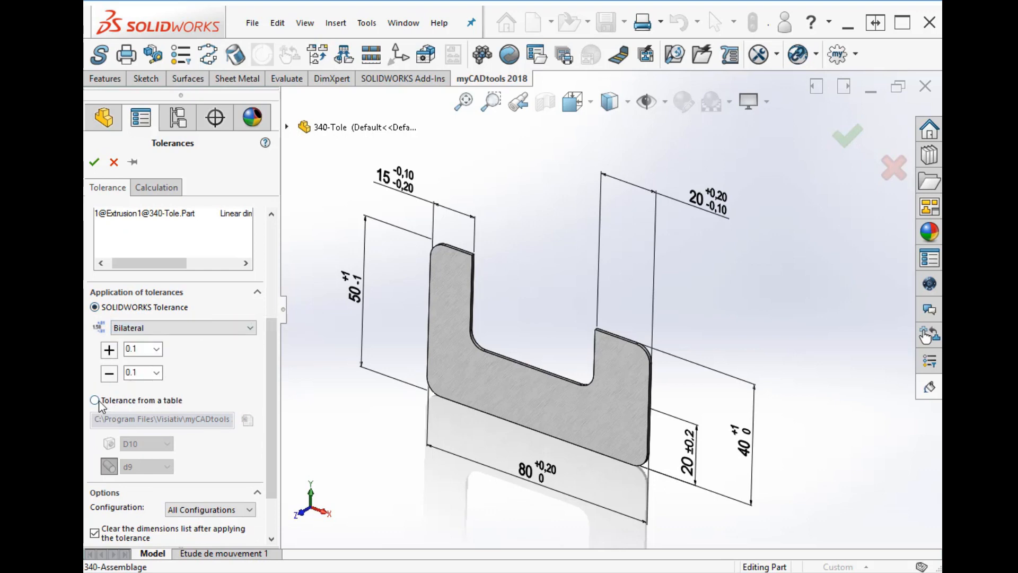
click(94, 400)
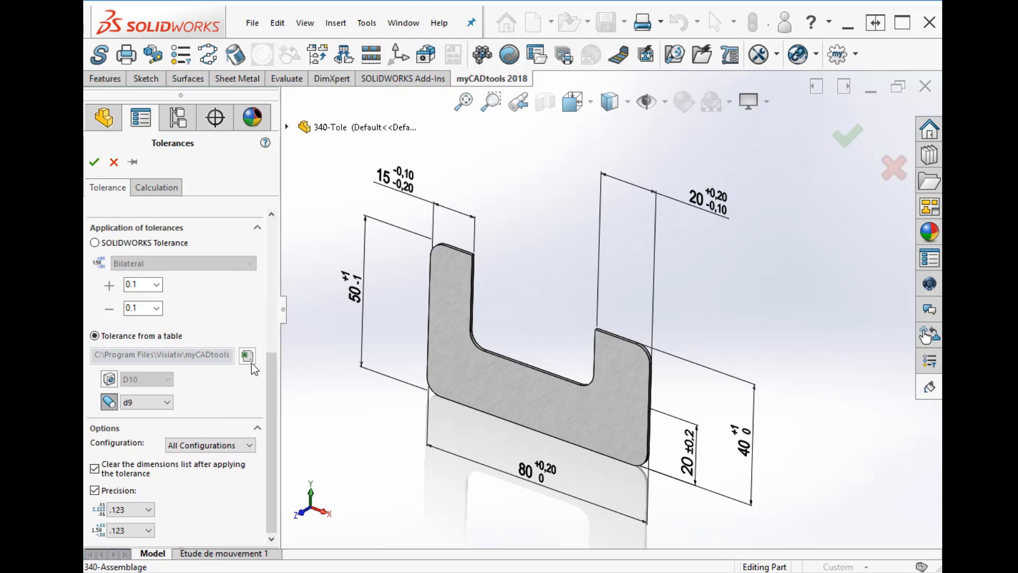
mouse_move(229, 396)
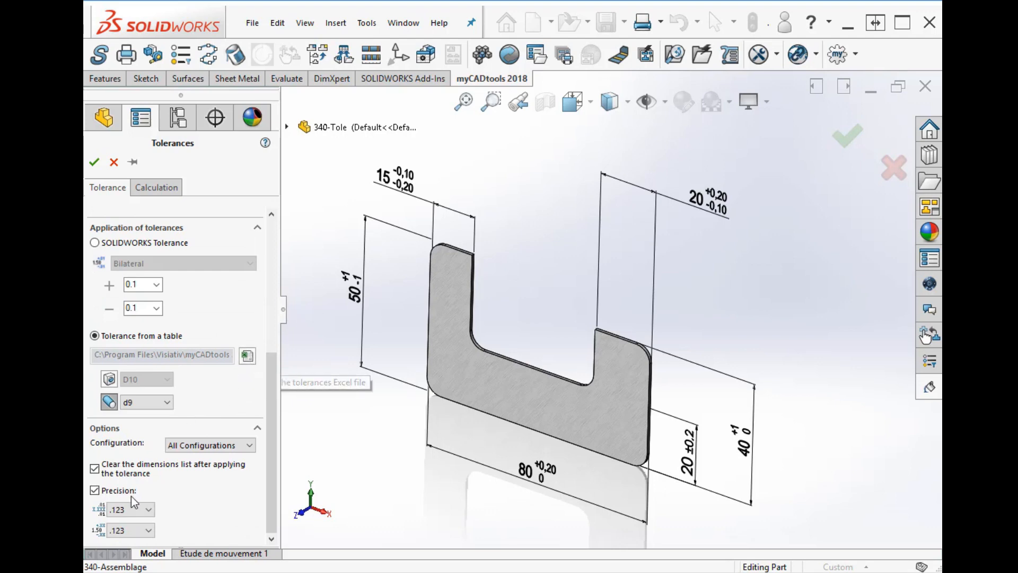
click(156, 187)
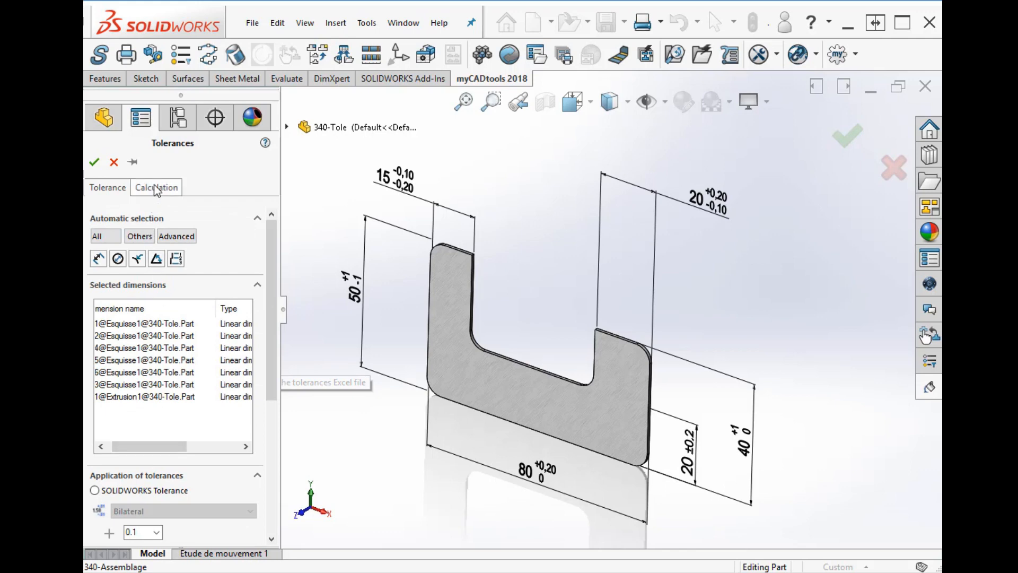
Step: Recalculate all dimensions at average values (80,10 ±0,10, 14,85 ±0,05) and accept
click(155, 186)
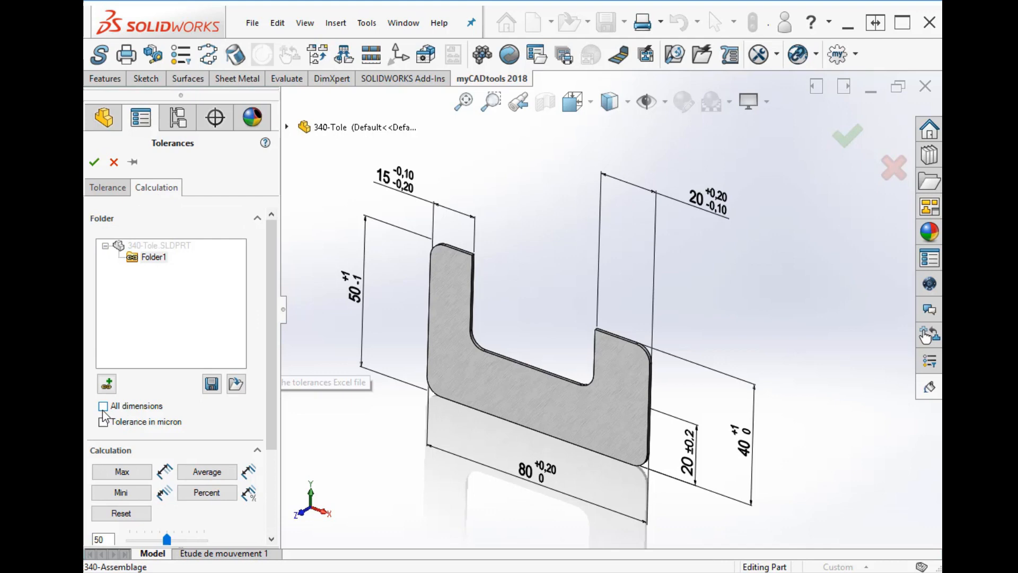
click(102, 406)
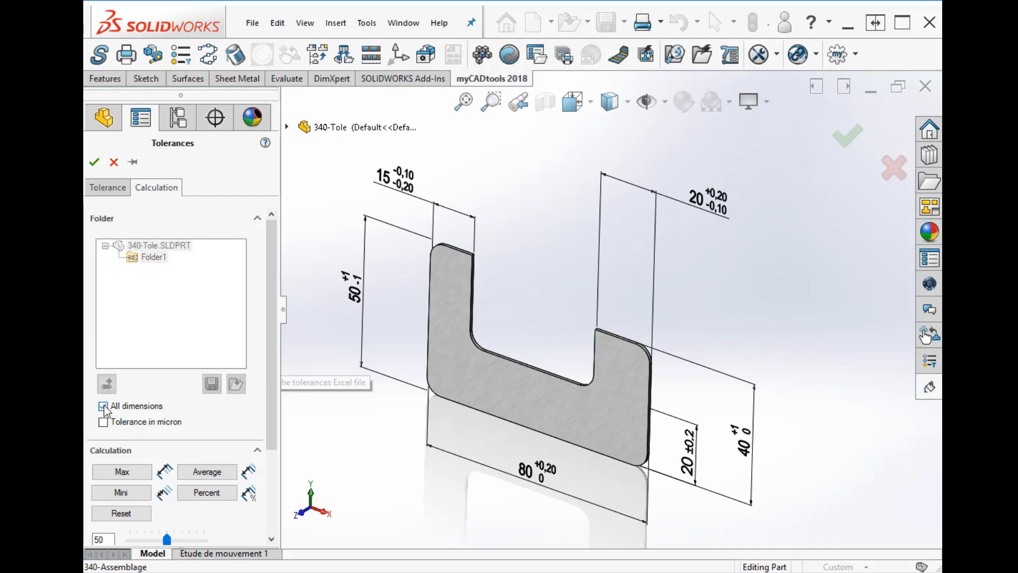
click(207, 471)
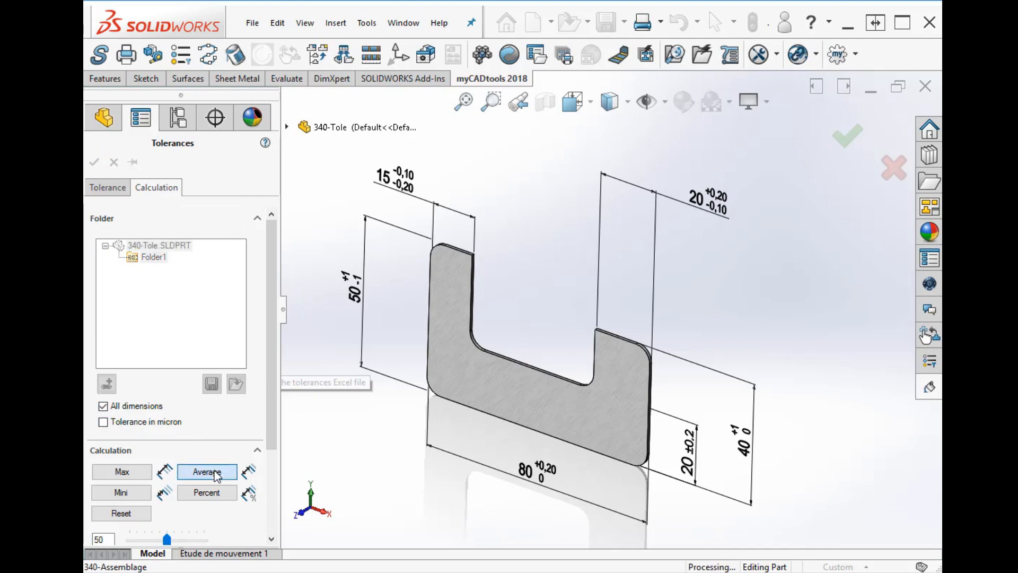
click(207, 470)
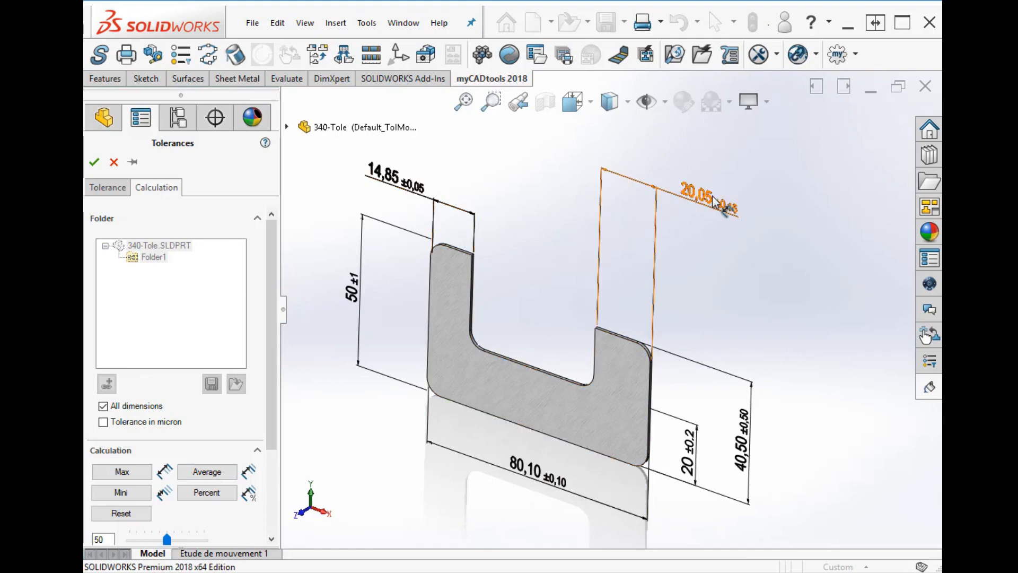
click(93, 161)
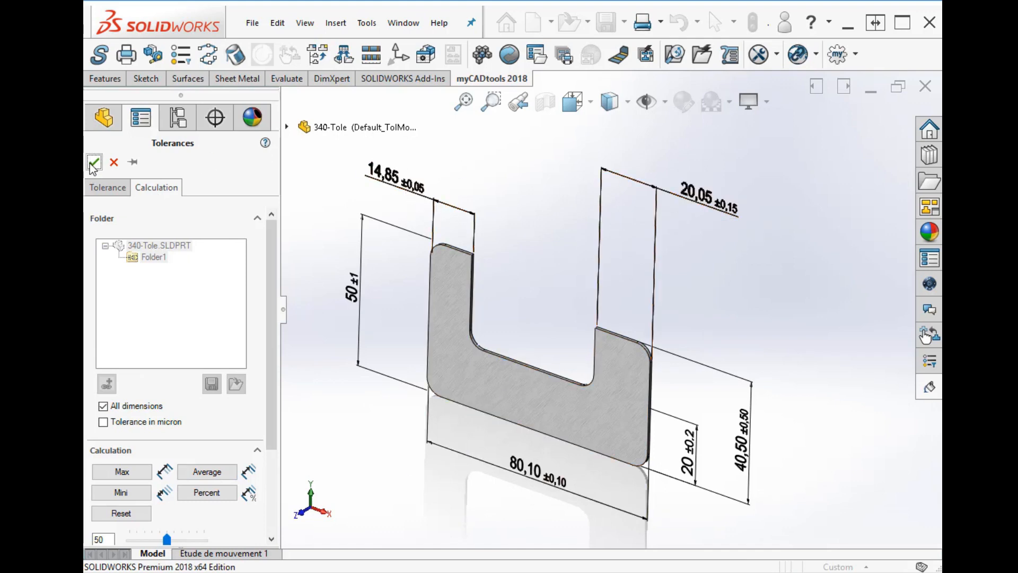
click(94, 162)
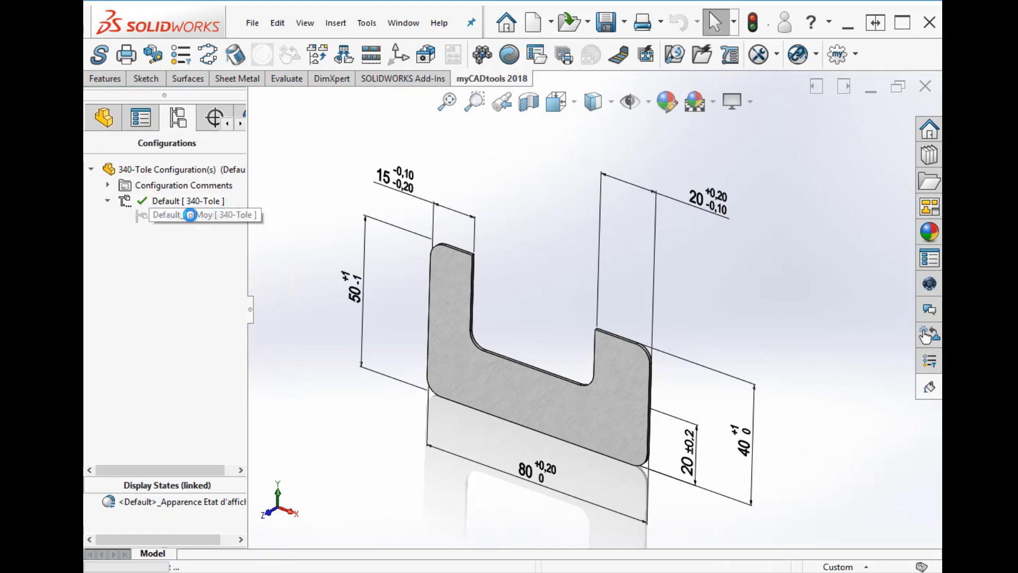
Step: Activate the part's average-value Default_Moy configuration before returning to the assembly
double_click(203, 215)
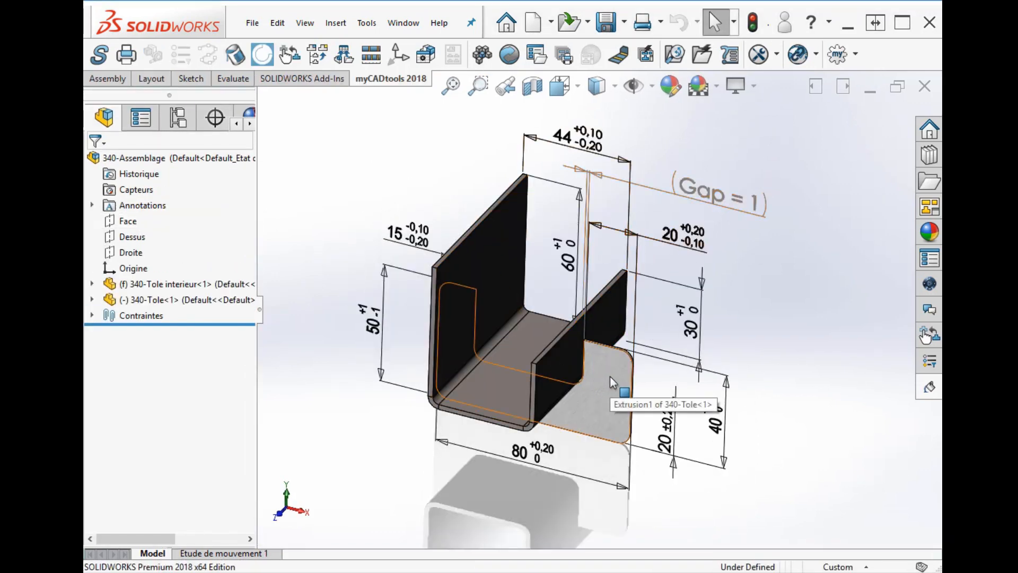
Step: Set the 340-Tole component to its Default_TolMoy configuration, widening the gap to 1,20
click(611, 379)
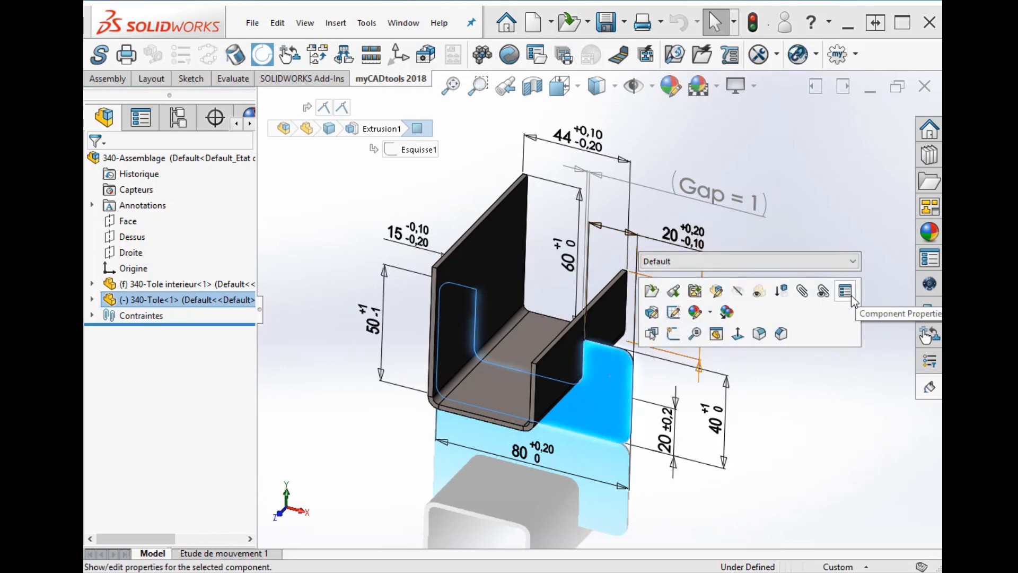
click(844, 290)
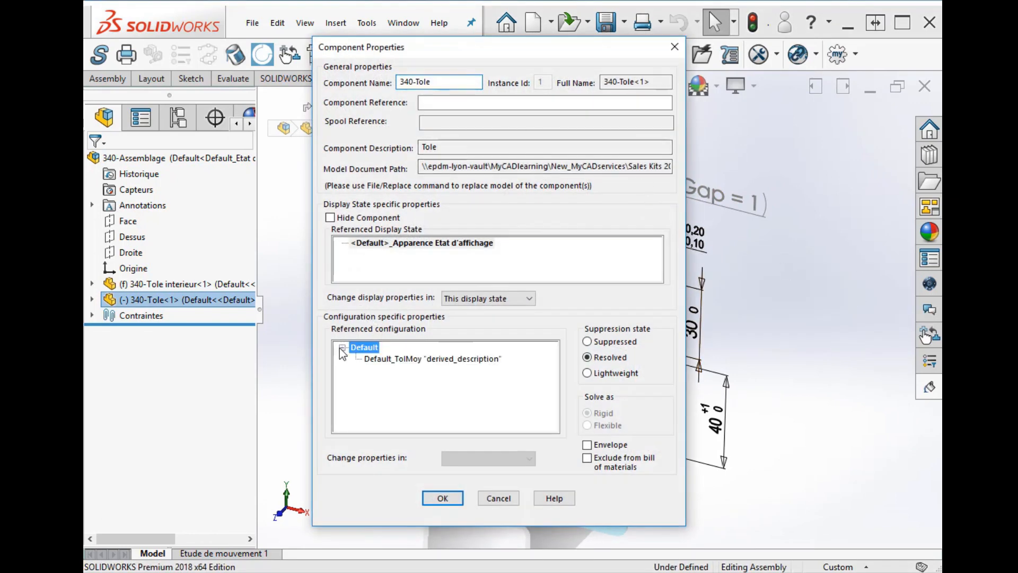
click(442, 497)
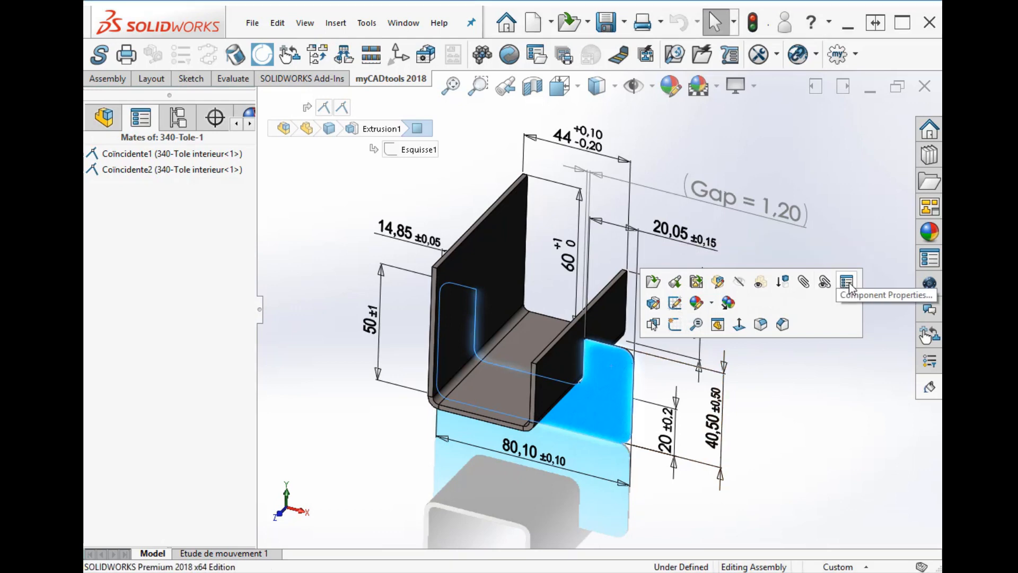
click(847, 281)
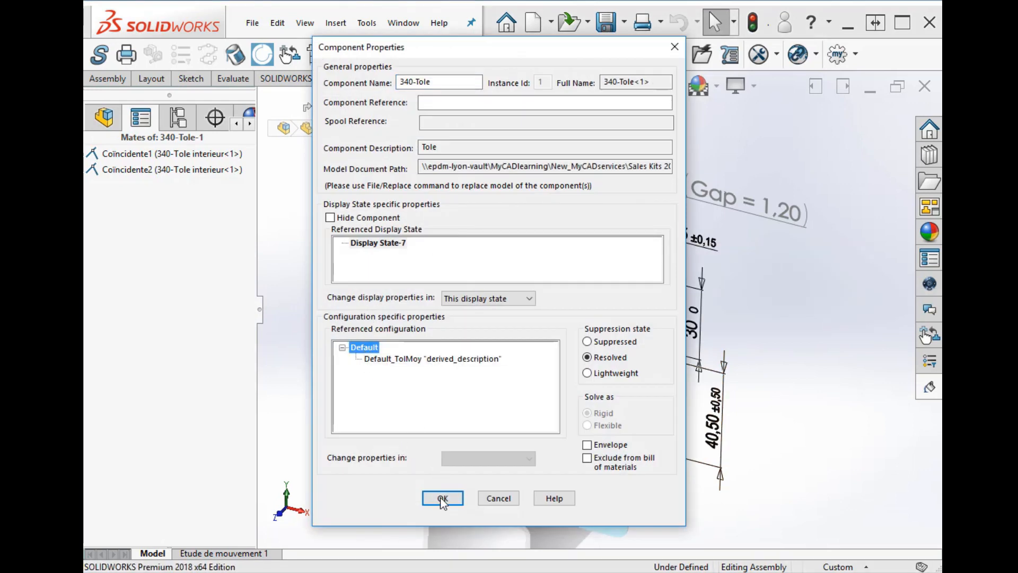
click(442, 498)
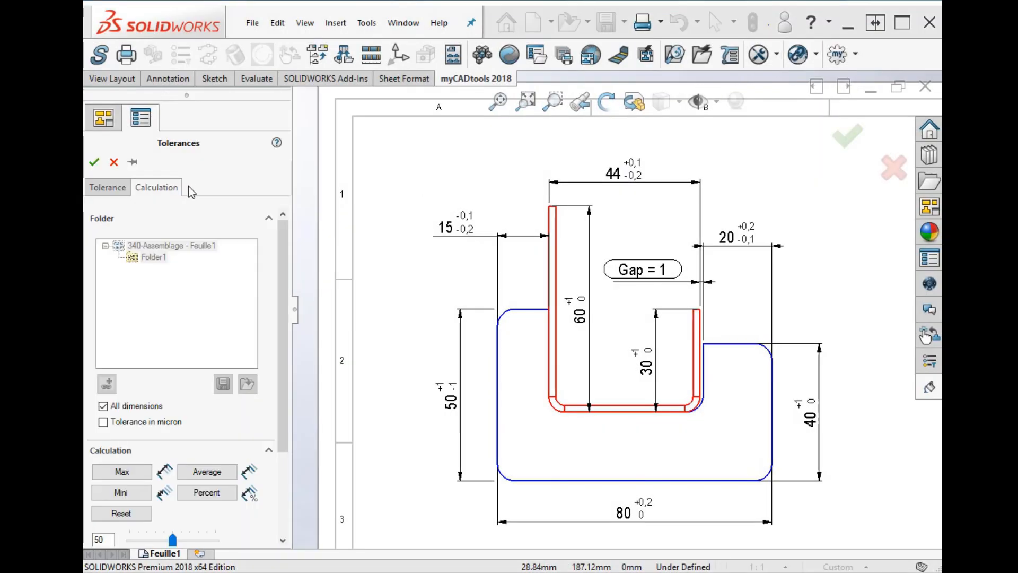
Step: Place the 80 dimension in its own folder and maximize it to 80,2, gap 1,2
click(103, 406)
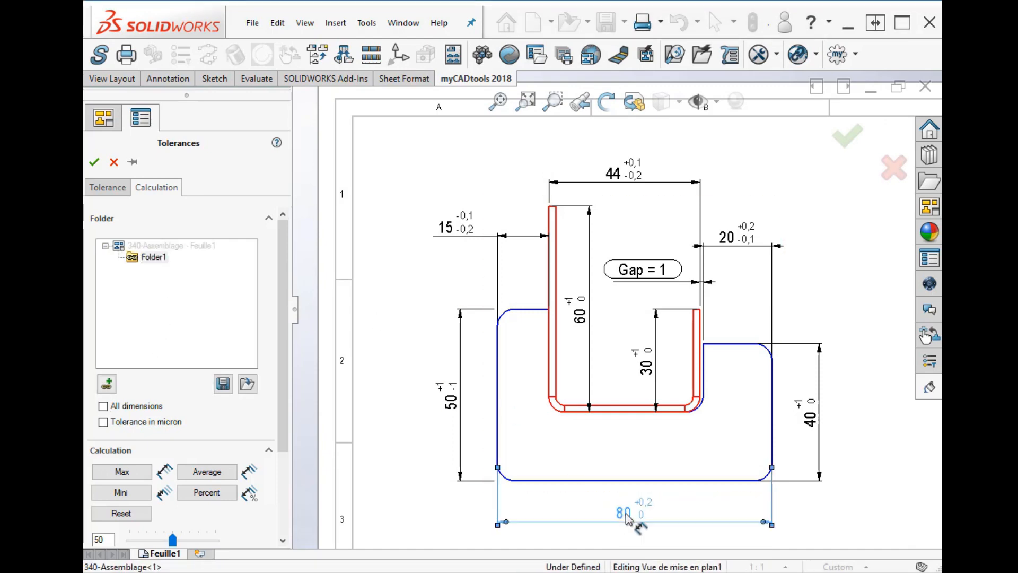
click(106, 383)
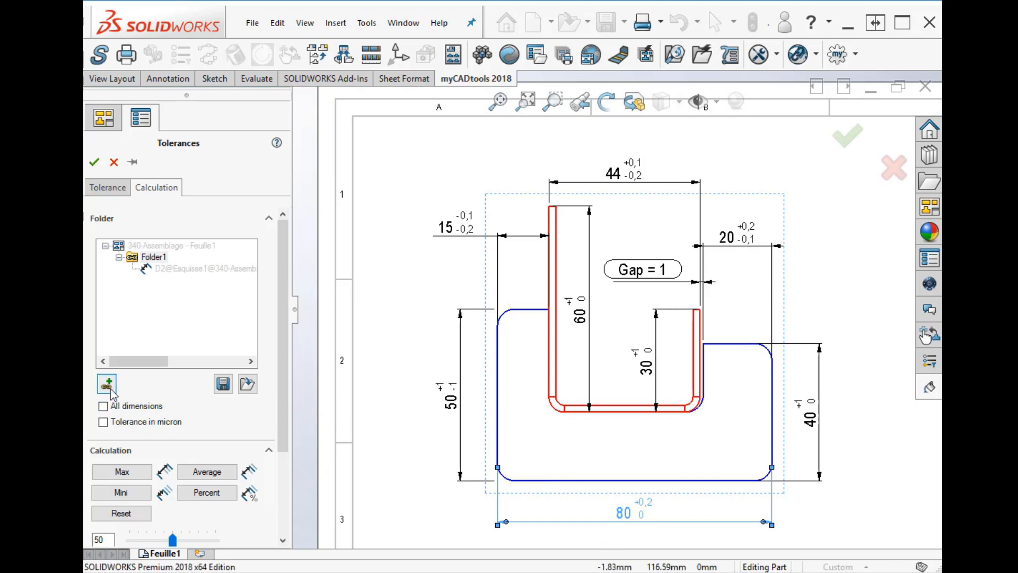
click(106, 383)
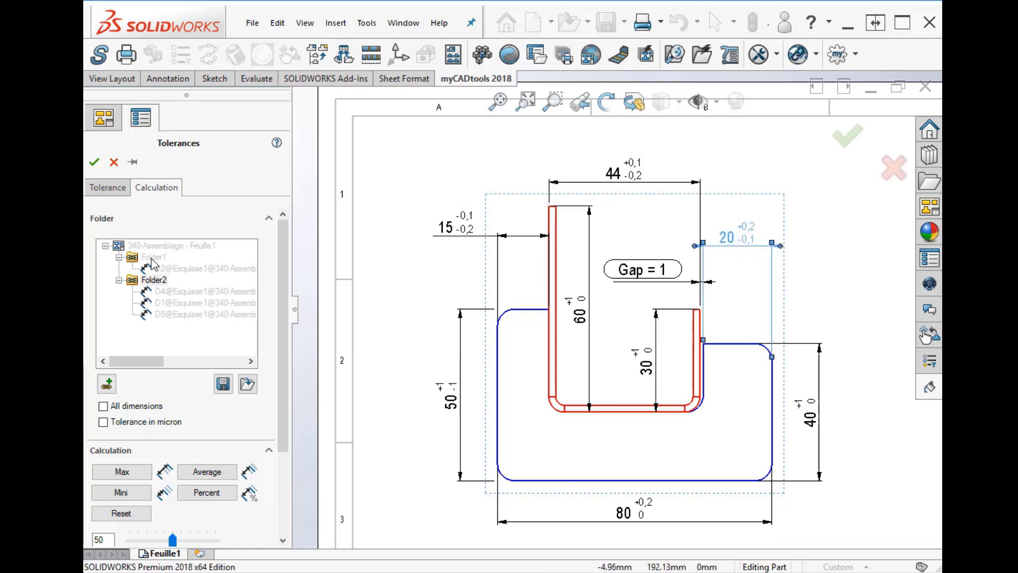
click(121, 471)
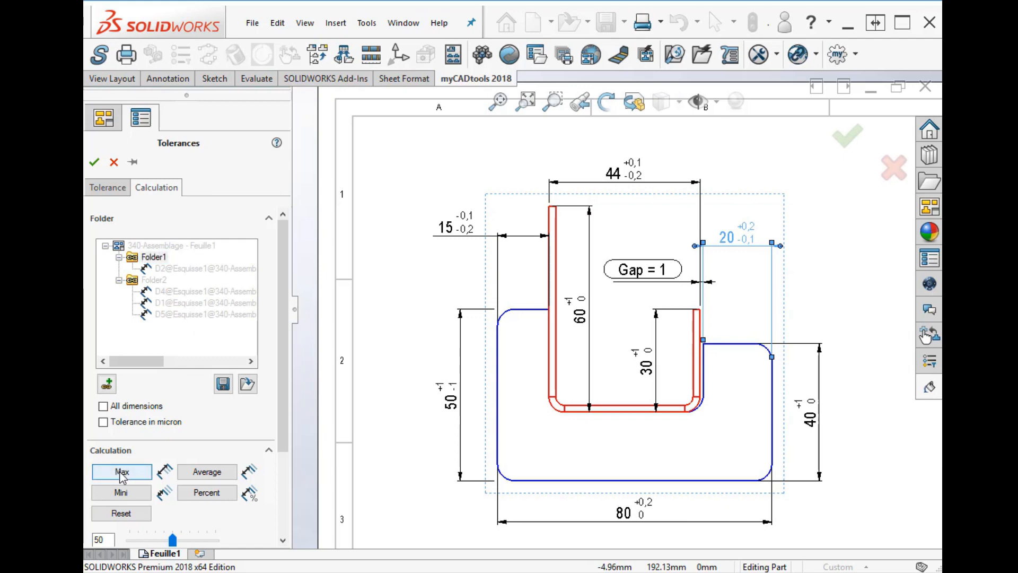
click(121, 471)
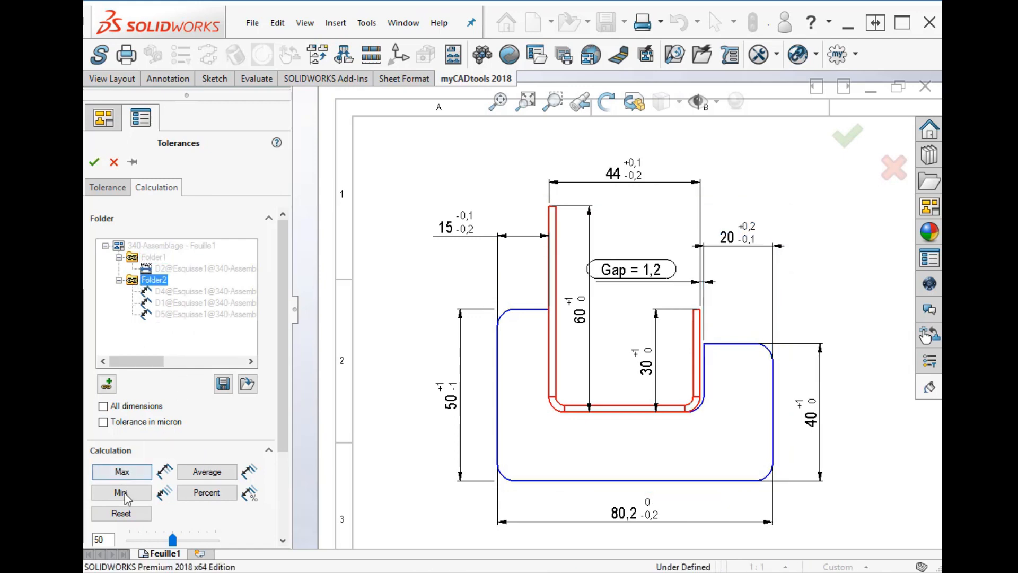
Step: Set the 15, 44, 20 folder to minimum and move the Gap note clear of dimensions
click(120, 492)
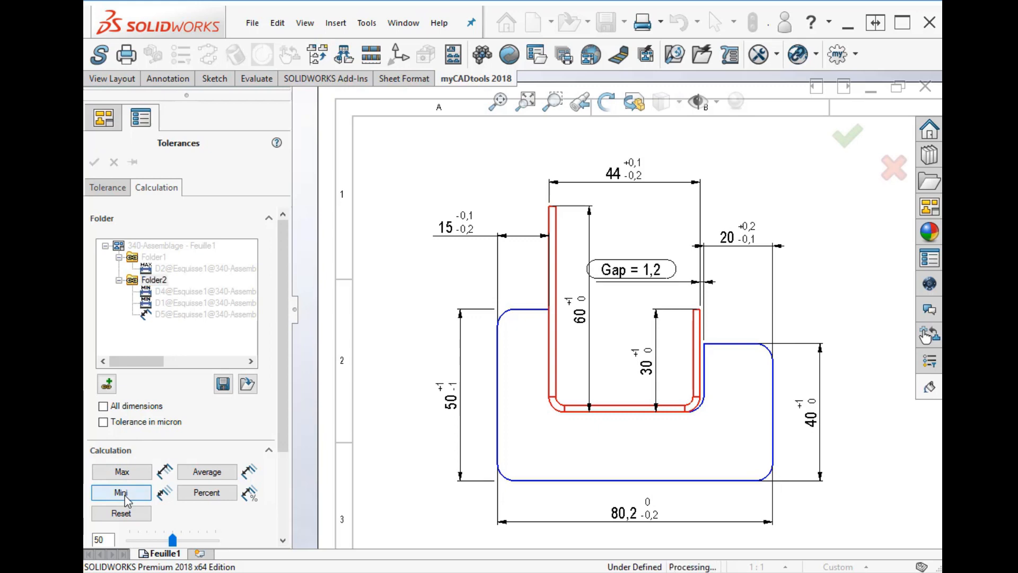
click(121, 492)
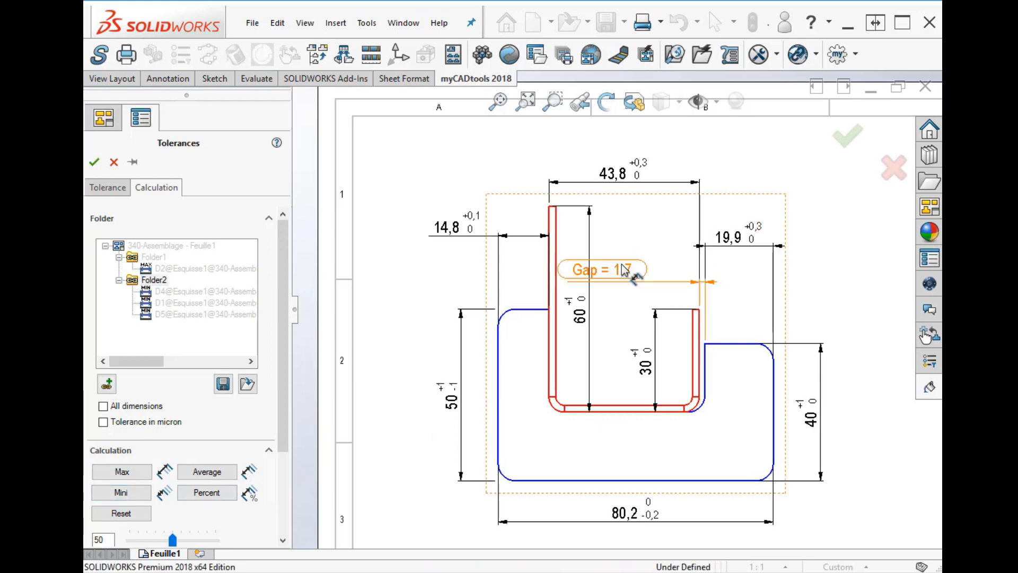
drag(603, 270, 642, 234)
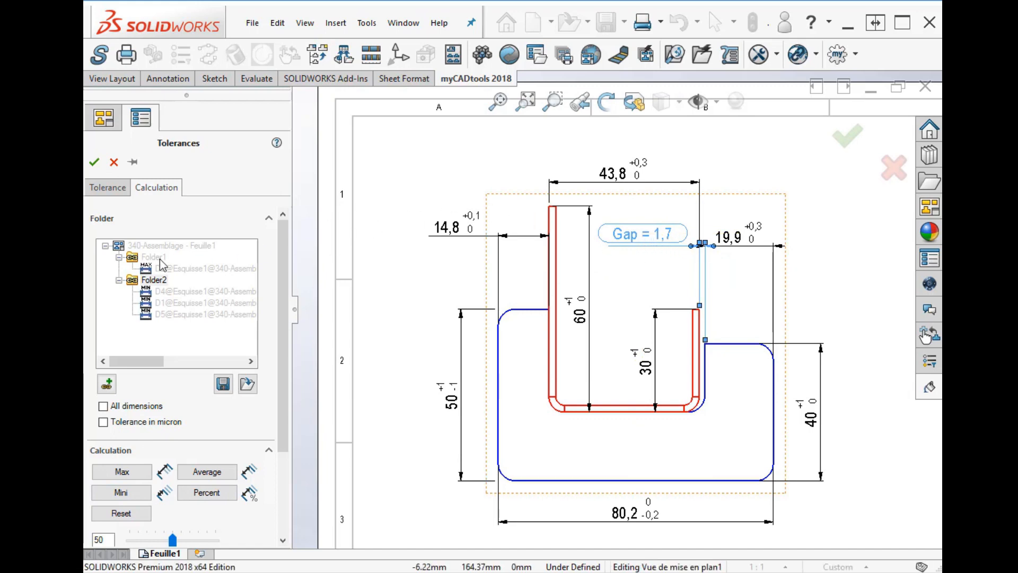
click(121, 492)
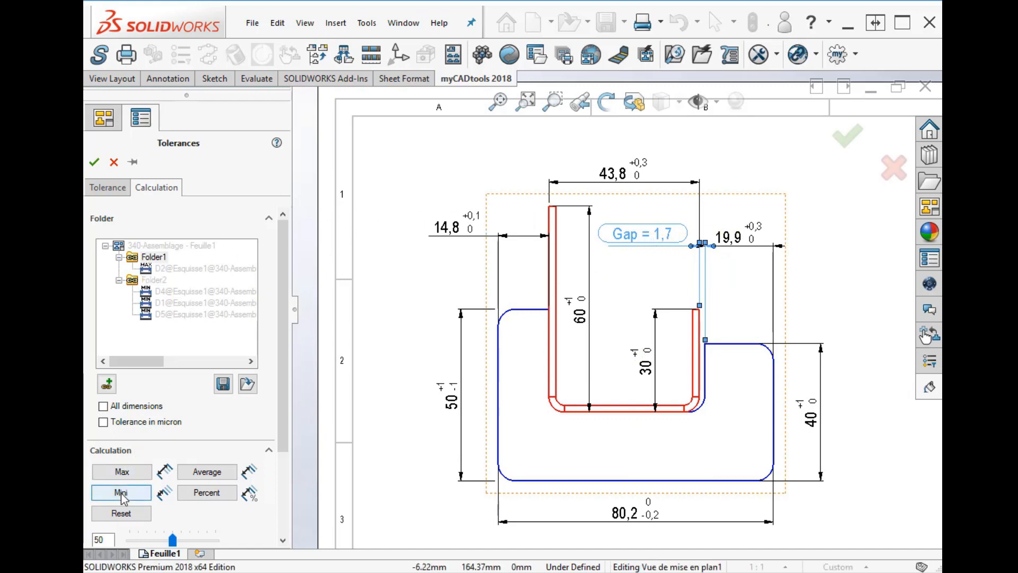
Step: Set the 80 dimension to minimum and the upper dimensions to maximum, gap 0,8
click(120, 492)
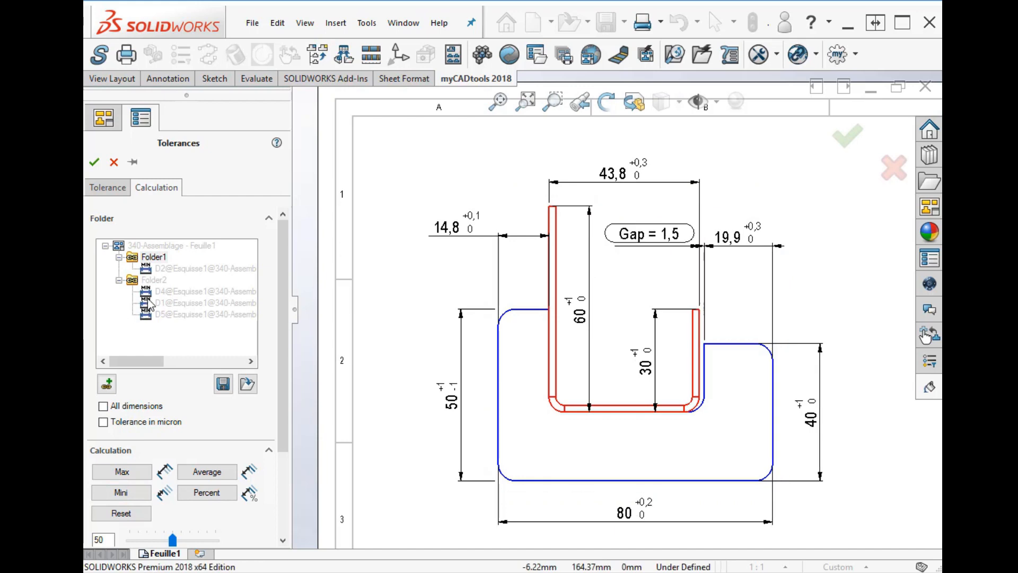
click(154, 279)
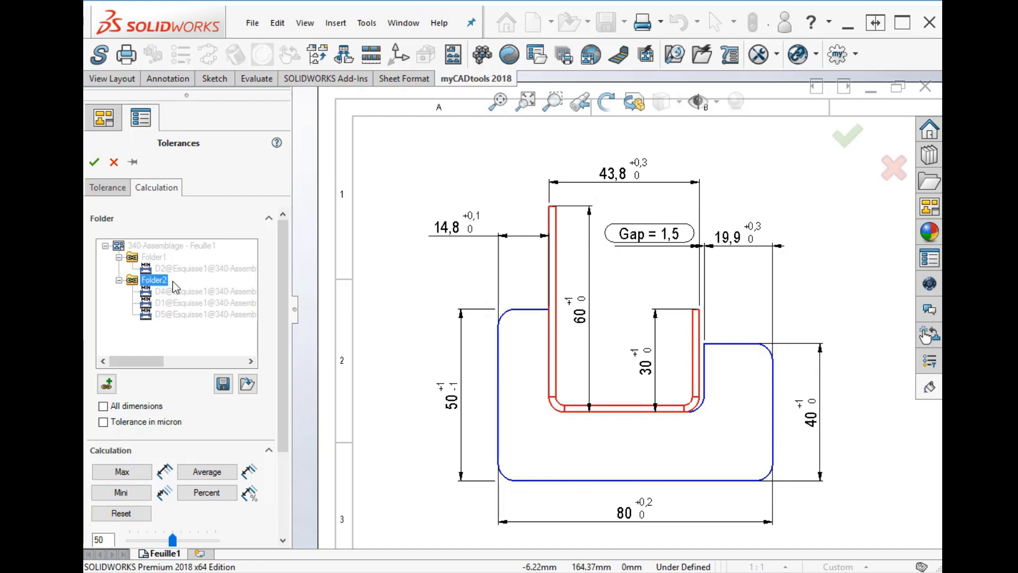
click(121, 470)
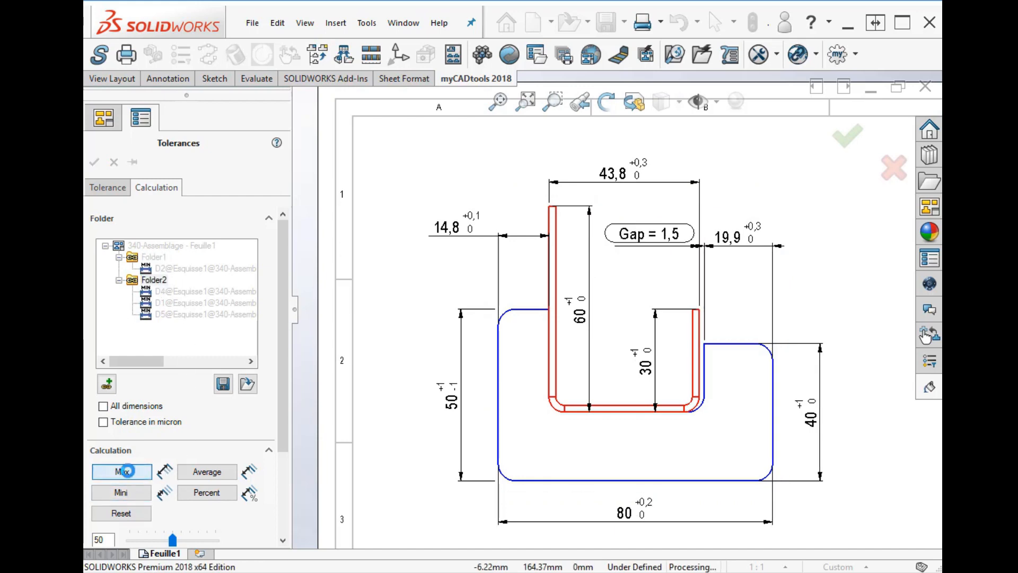
click(121, 470)
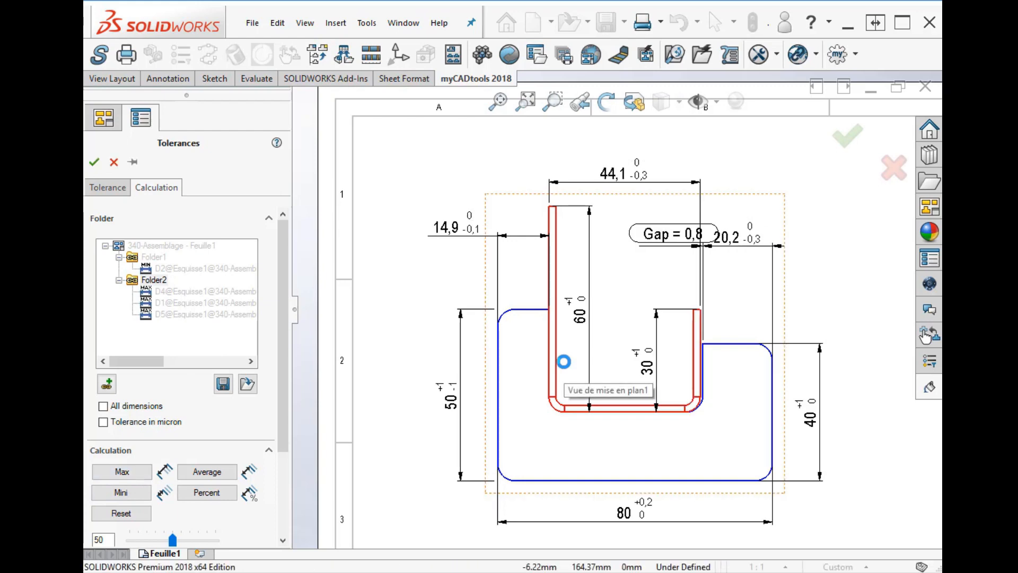